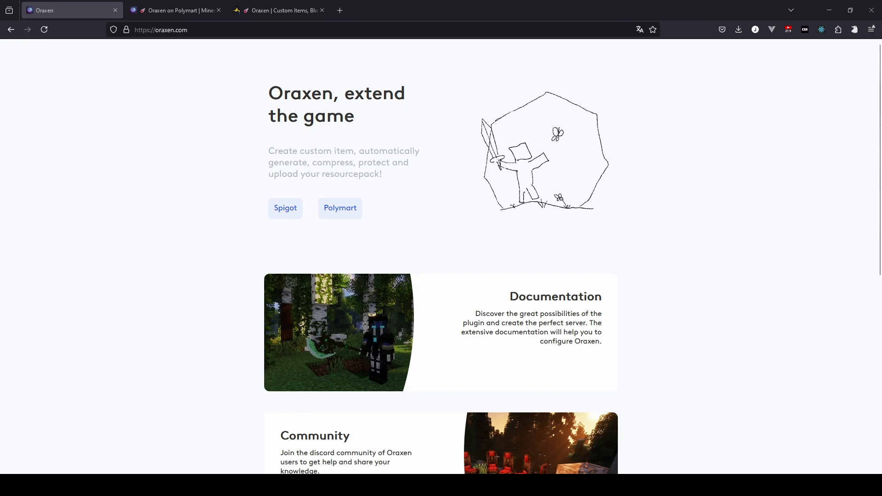
- Scroll through the Oraxen resource page currently on screen and back up
scroll("down", 3)
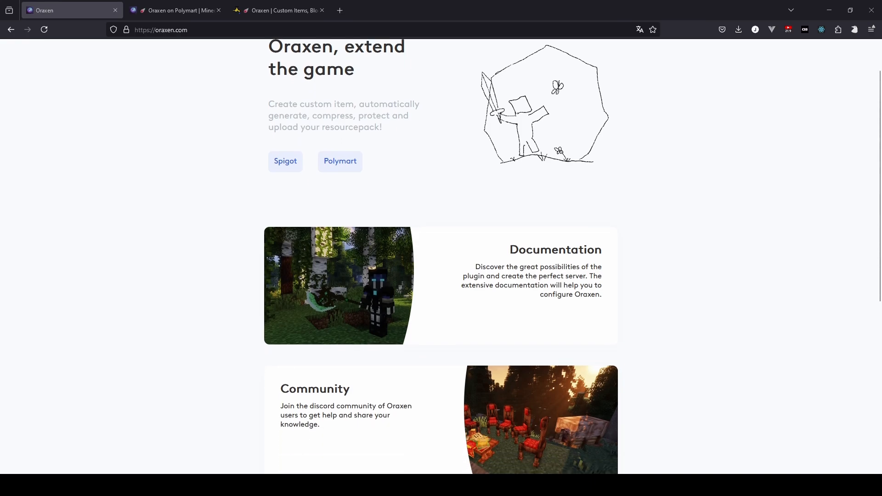
scroll("down", 3)
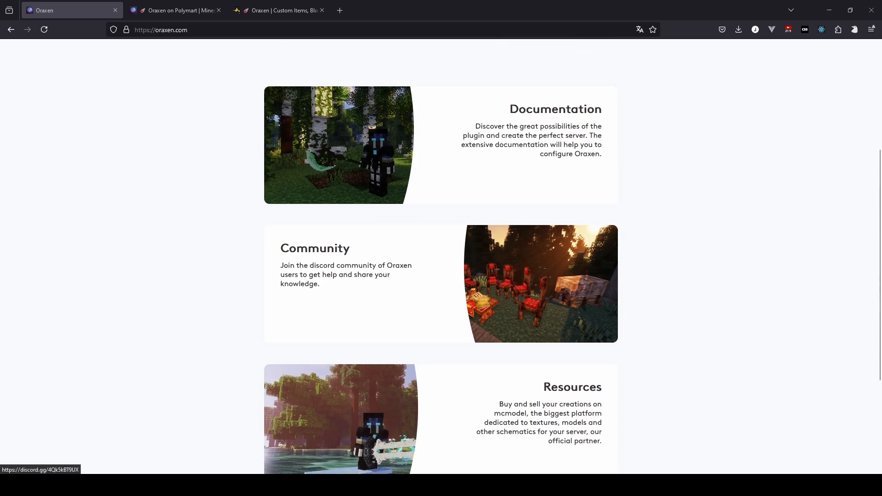
scroll("down", 3)
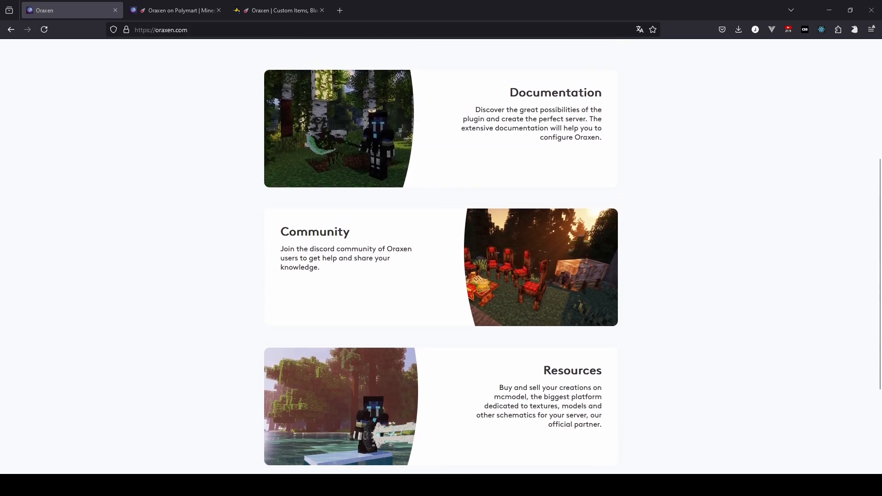
scroll("up", 3)
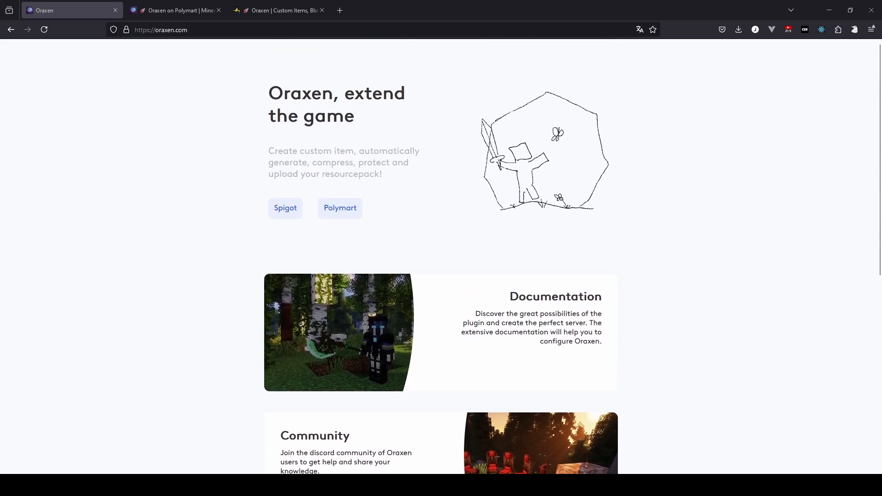
- Browse down the Oraxen listing on Polymart, priced at €19.99
left_click(174, 11)
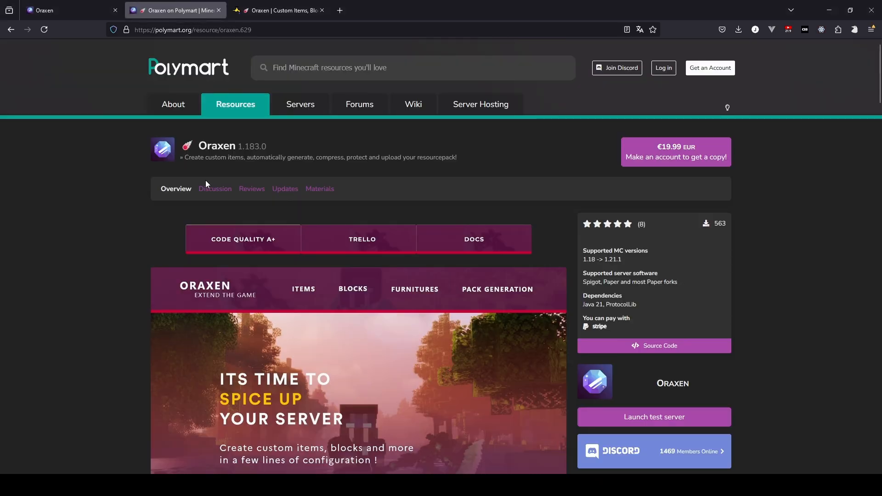
scroll("down", 3)
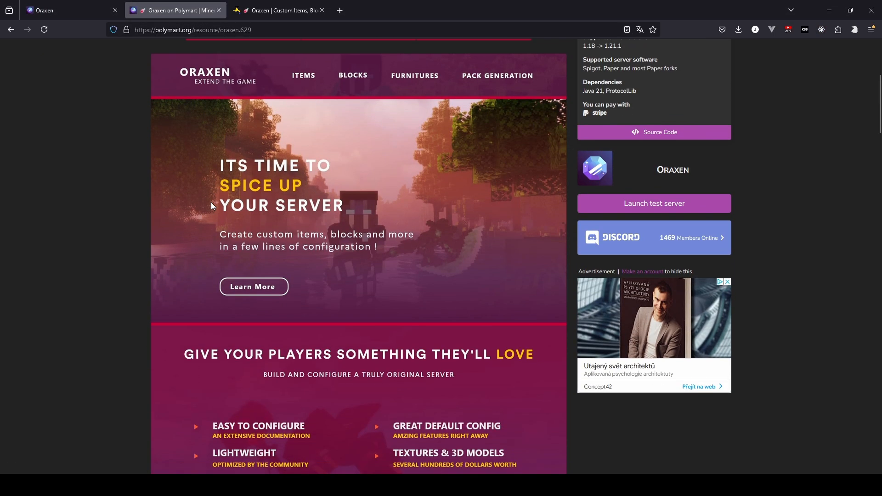
scroll("down", 3)
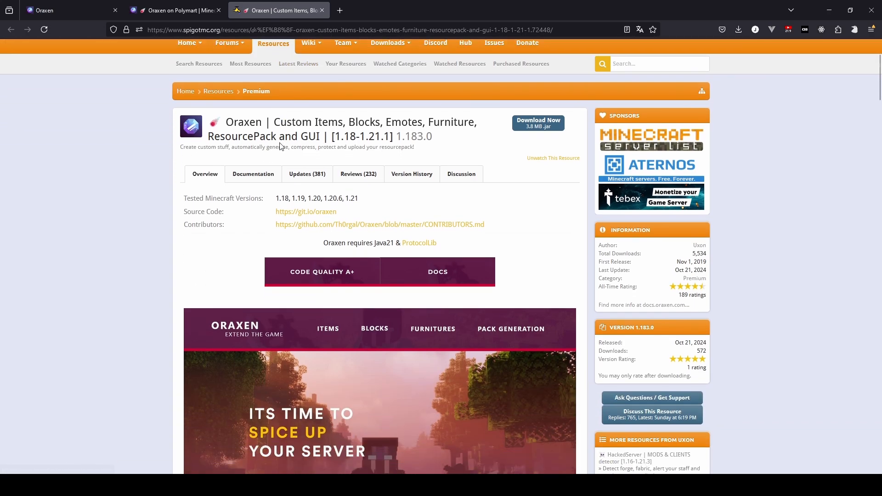
scroll("down", 3)
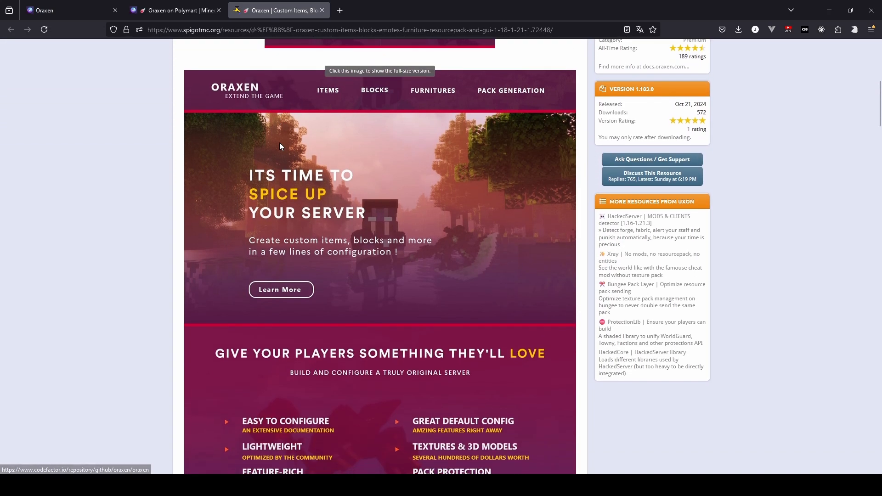
scroll("down", 3)
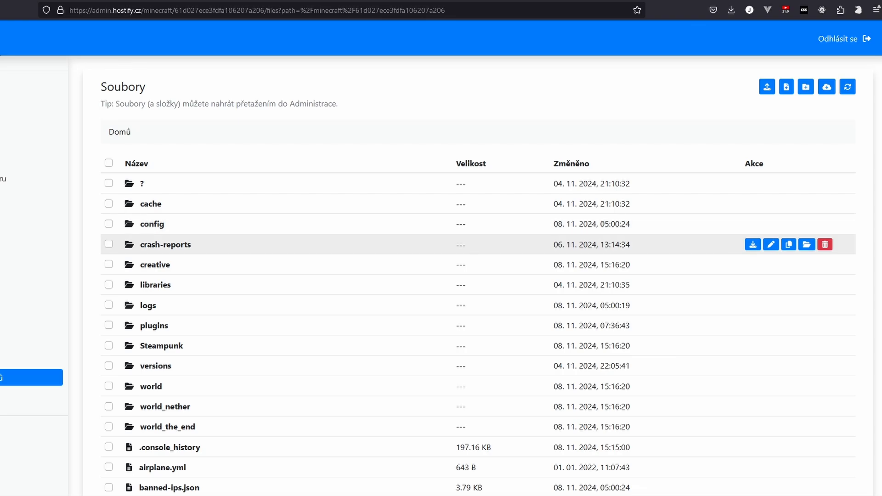
- Open the server's plugins folder and scroll through its contents
left_click(154, 325)
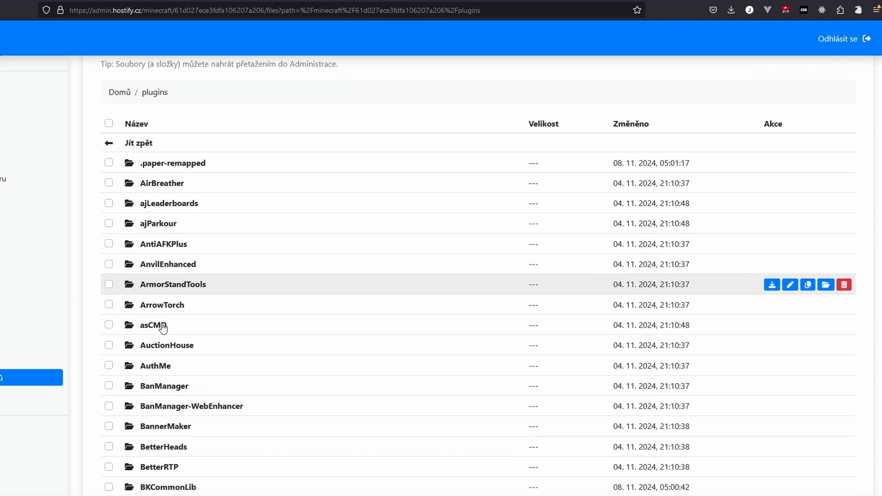
scroll("down", 3)
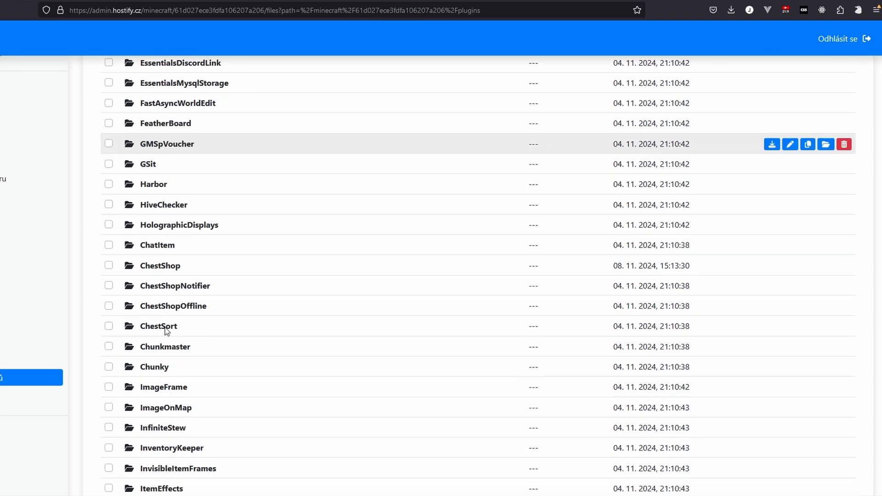
scroll("down", 3)
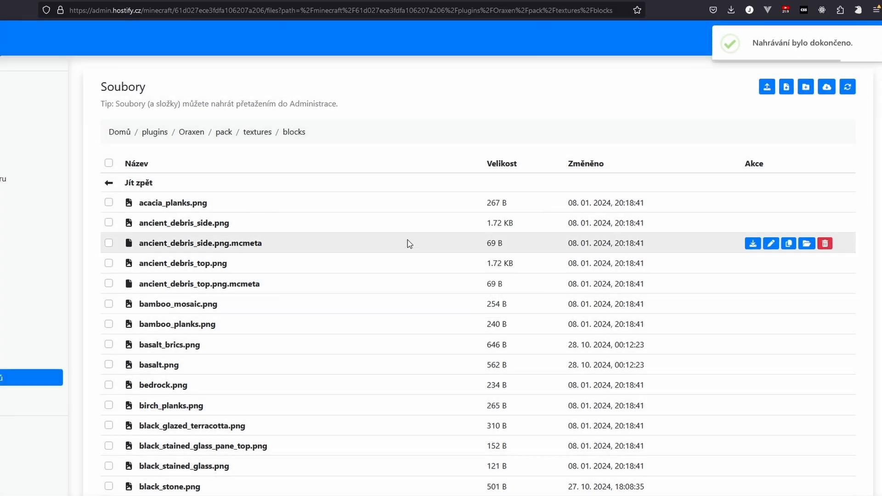
mouse_move(192, 138)
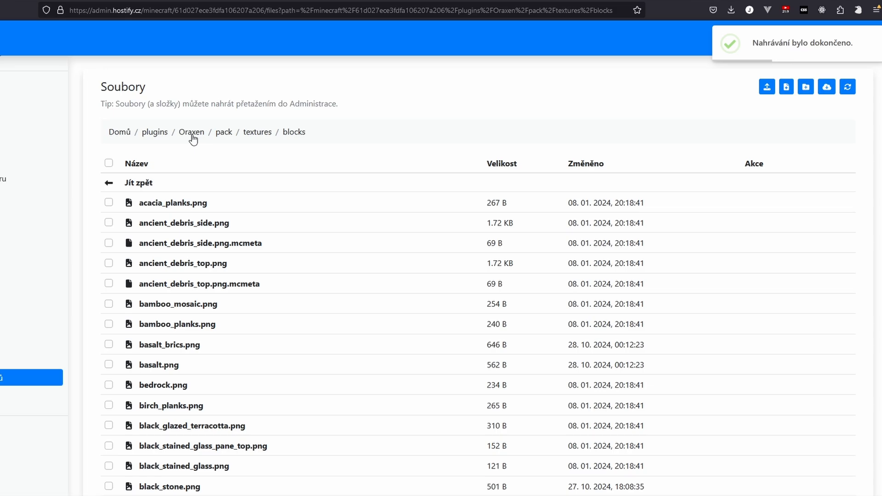
- Go back up to the Oraxen plugin folder through the breadcrumb
left_click(191, 132)
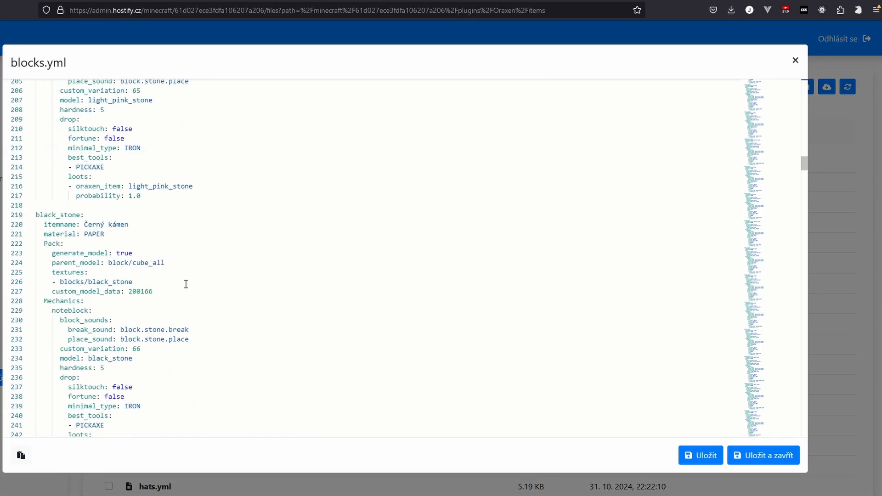
- Scroll down toward the end of blocks.yml in the editor
scroll("down", 3)
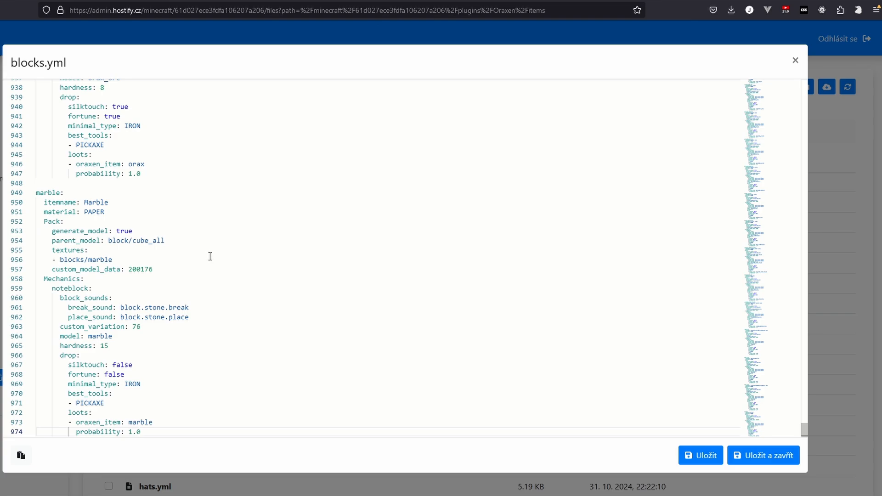
mouse_move(135, 218)
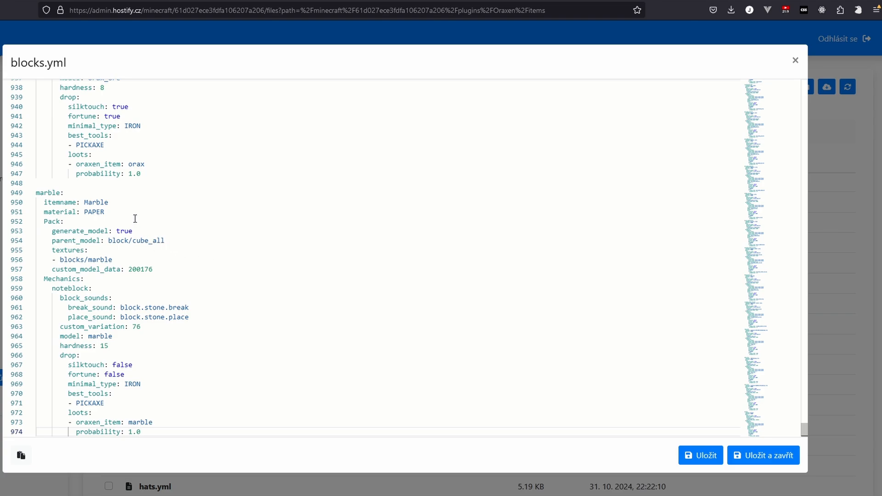
mouse_move(75, 190)
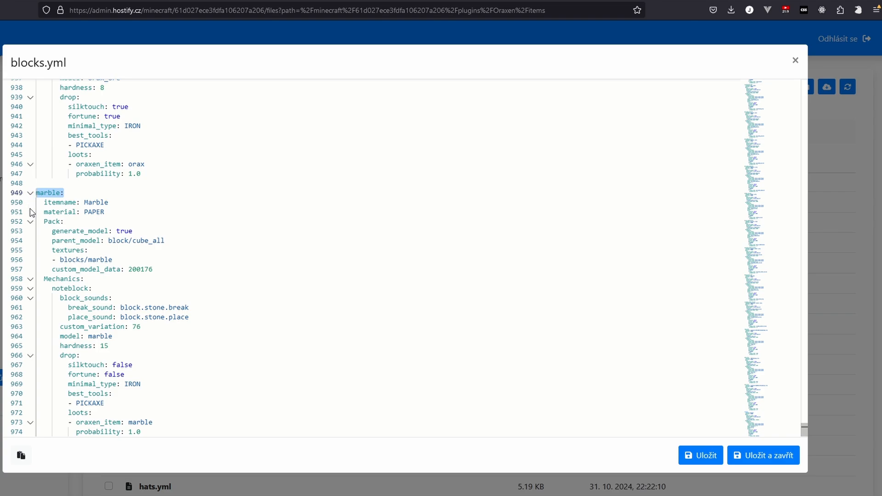
mouse_move(198, 224)
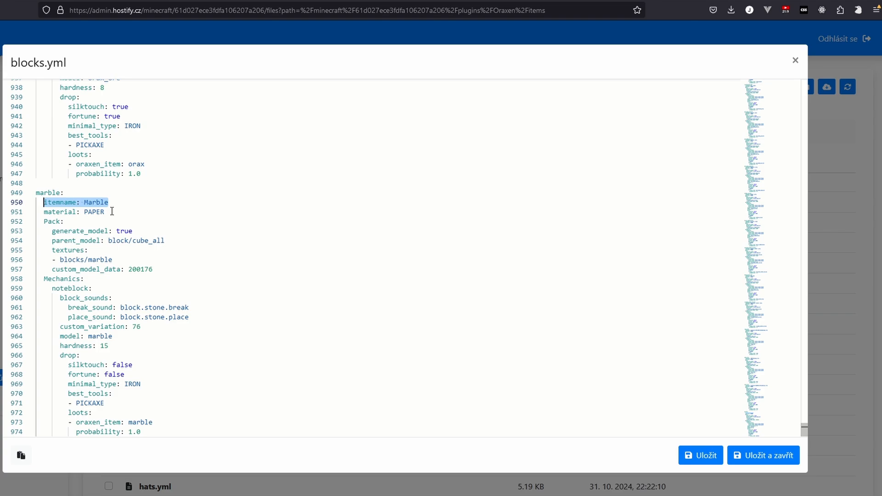
double_click(93, 213)
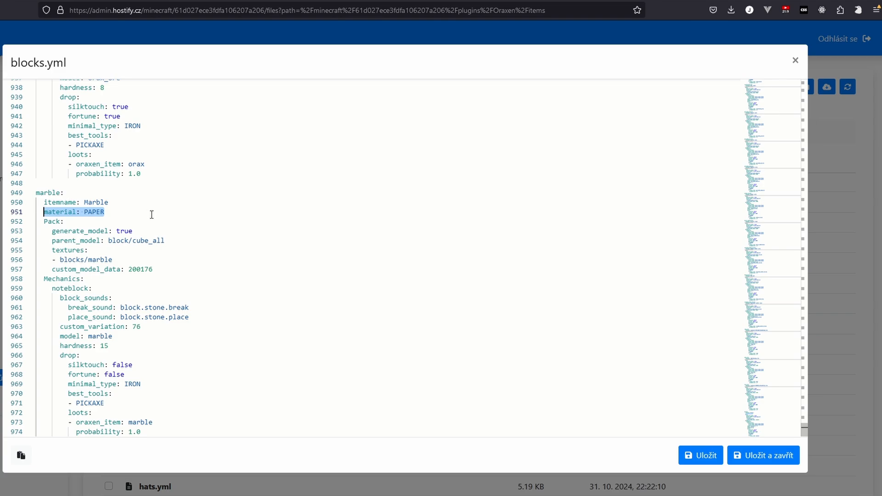
mouse_move(148, 217)
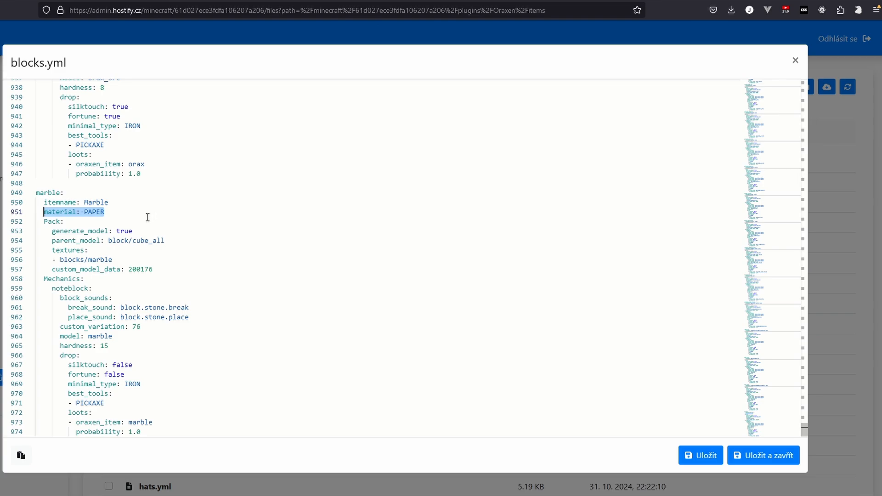
mouse_move(102, 230)
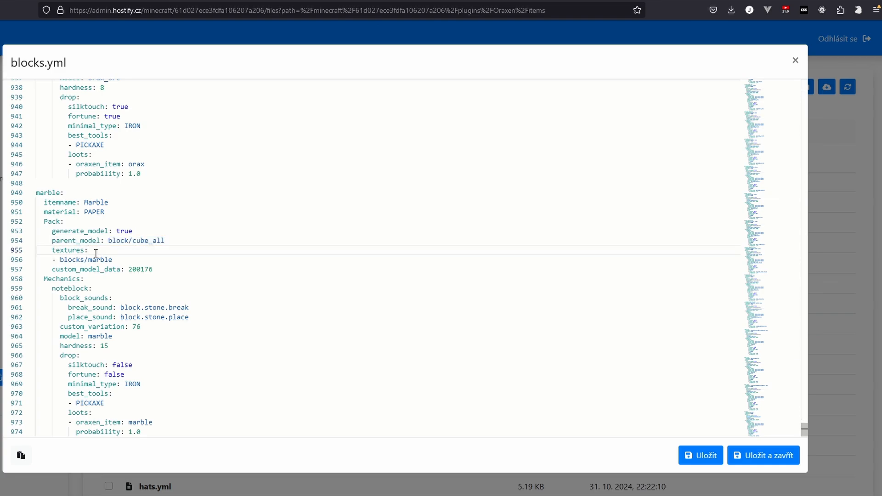
mouse_move(138, 249)
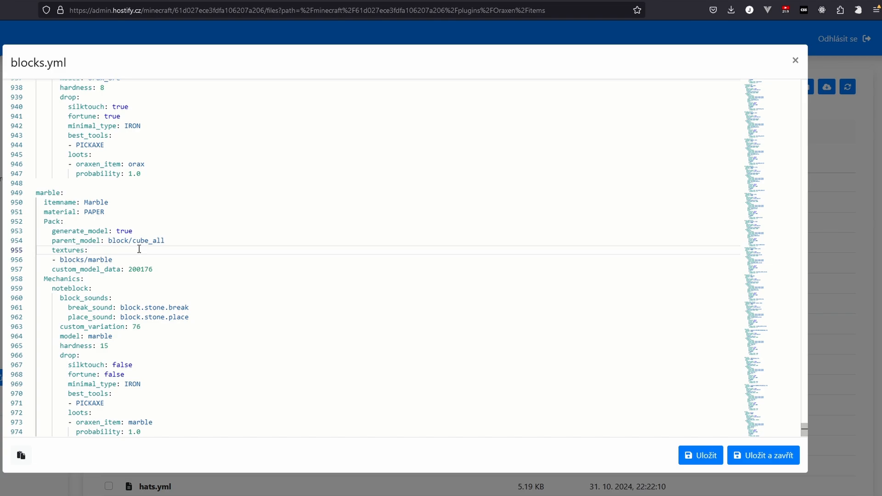
mouse_move(126, 259)
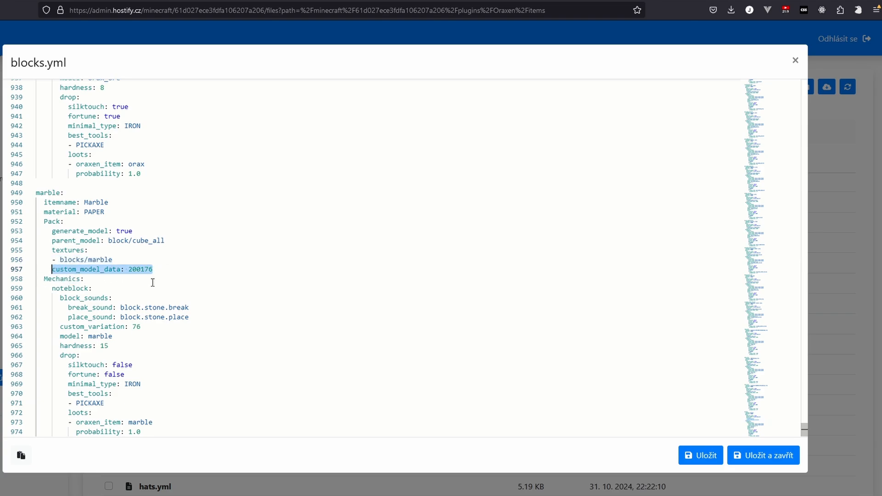
mouse_move(178, 279)
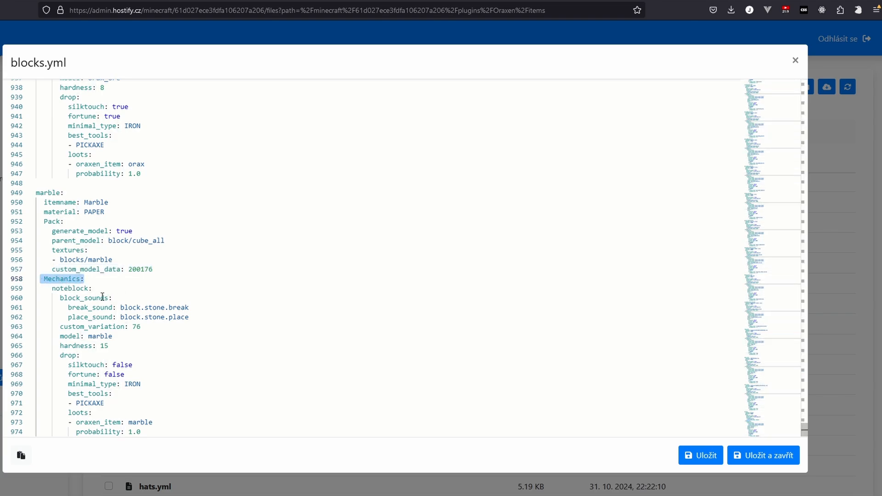
double_click(70, 289)
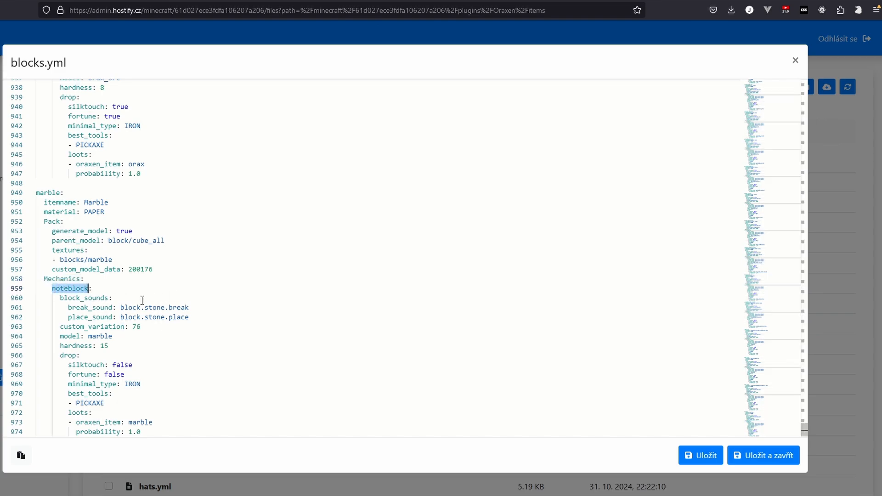
left_click_drag(82, 288, 188, 307)
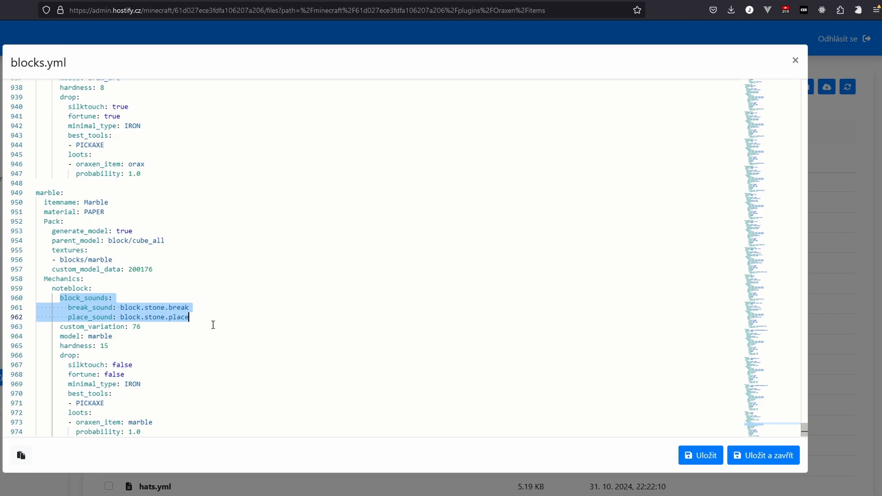
mouse_move(200, 329)
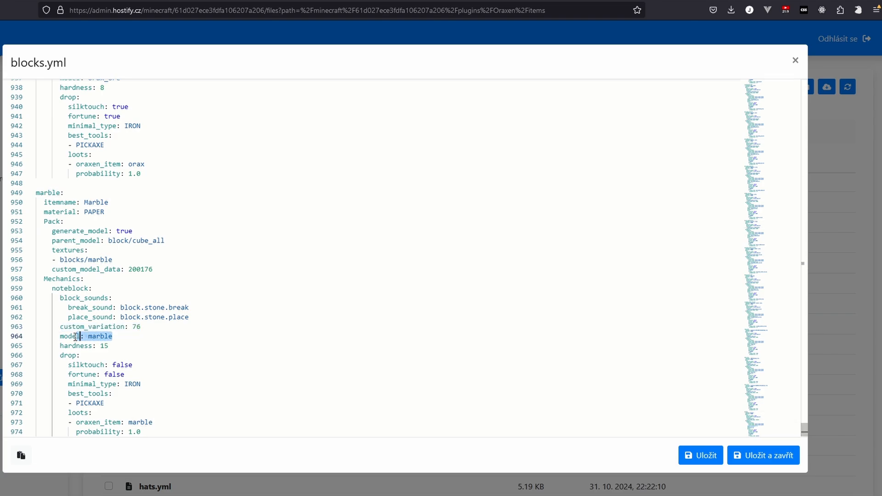
double_click(67, 336)
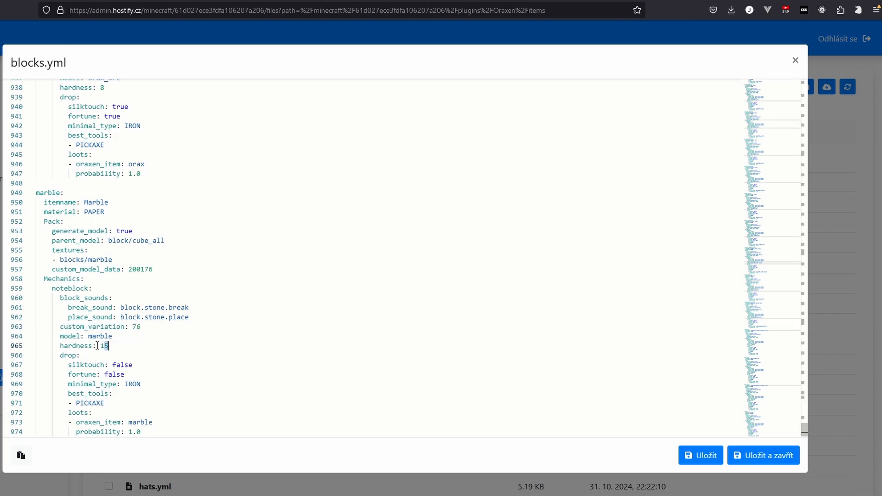
double_click(85, 346)
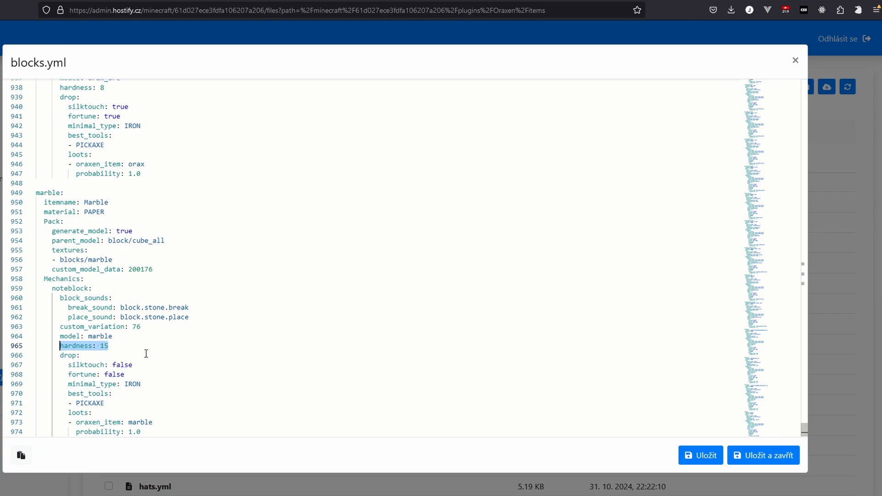
mouse_move(156, 352)
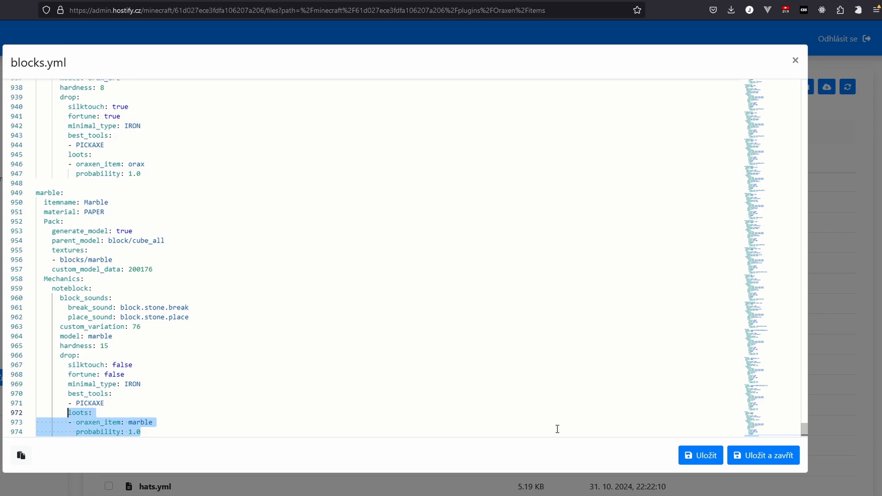
mouse_move(629, 449)
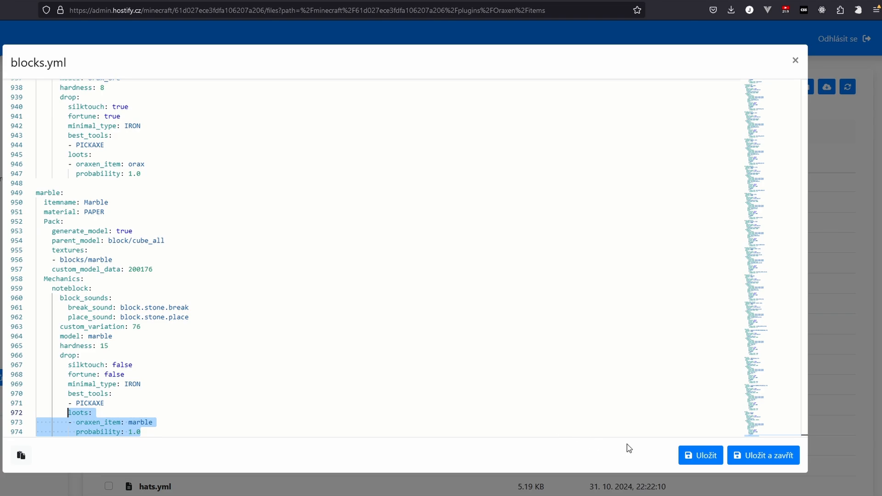
mouse_move(676, 453)
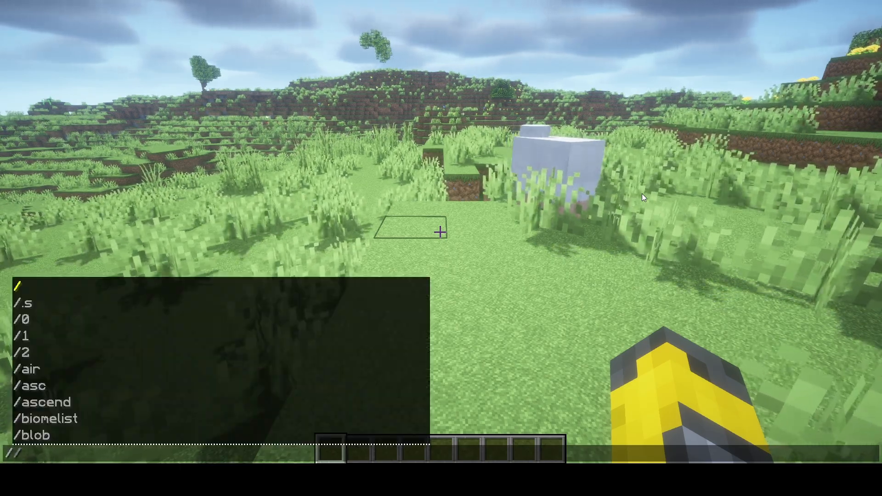
- Run '/oraxen reload all' in chat, then type '/obchod' and another command
type("oraxen")
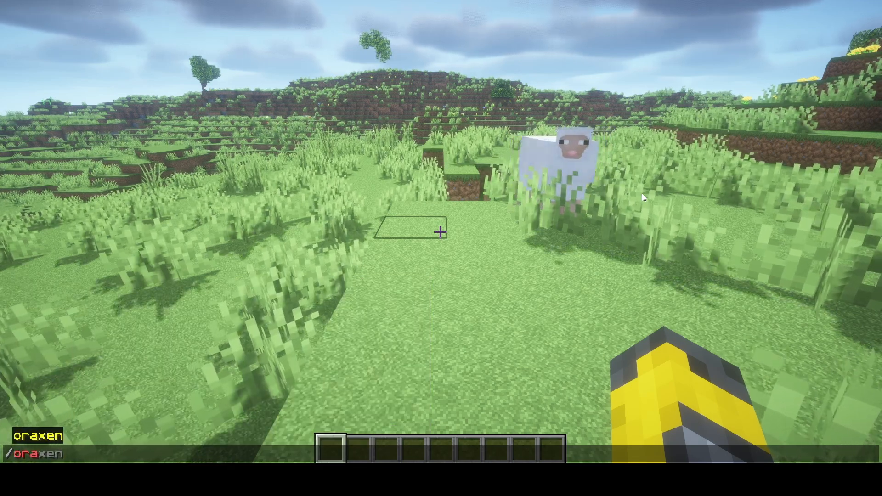
type("reload all")
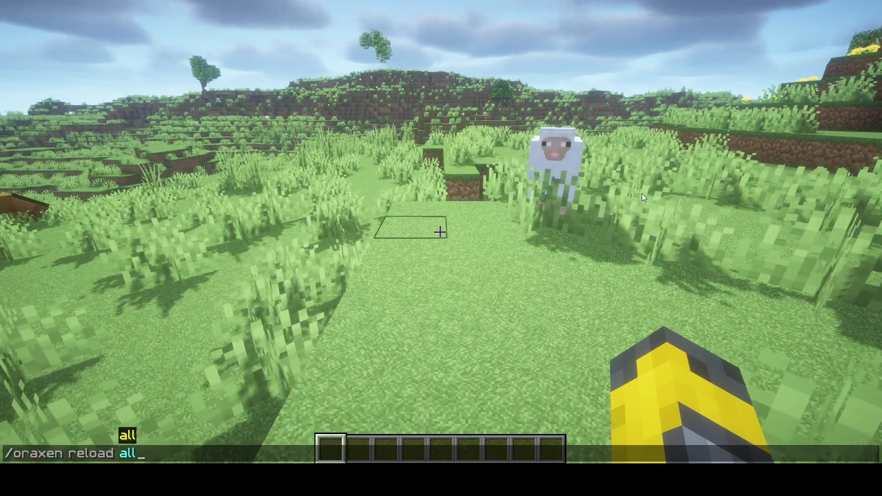
key("Enter")
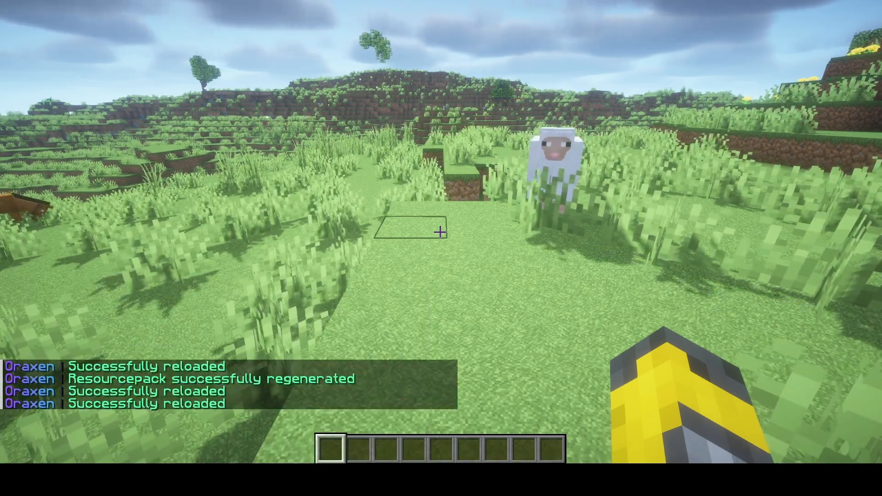
type("/obchod")
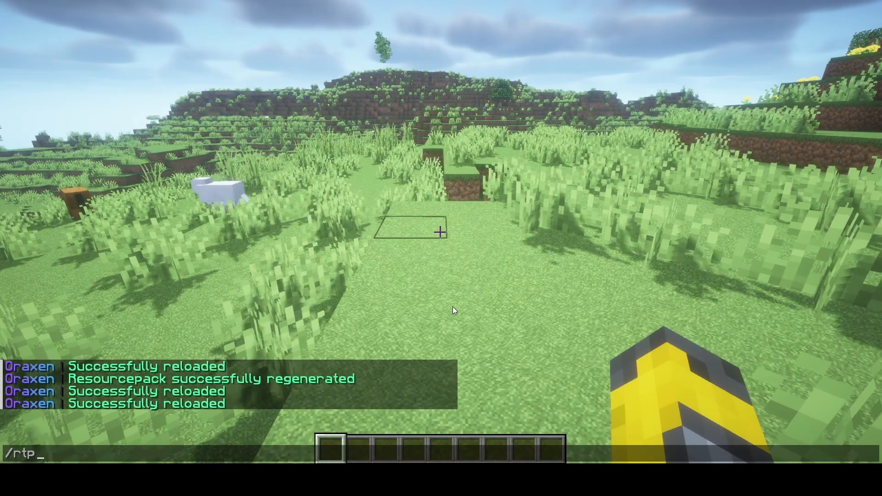
type("/")
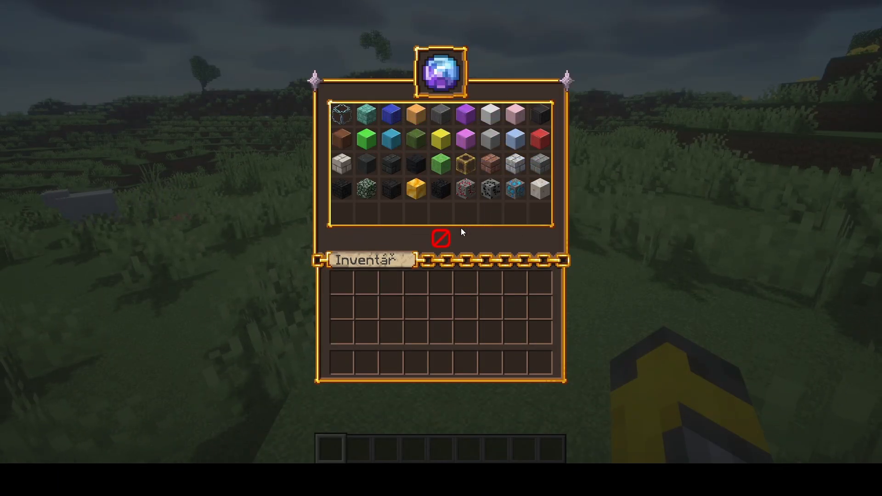
mouse_move(535, 190)
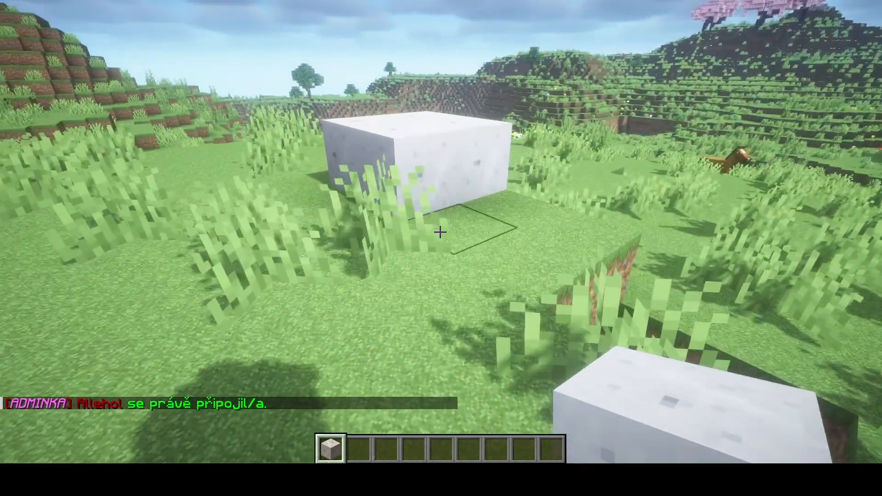
mouse_move(441, 233)
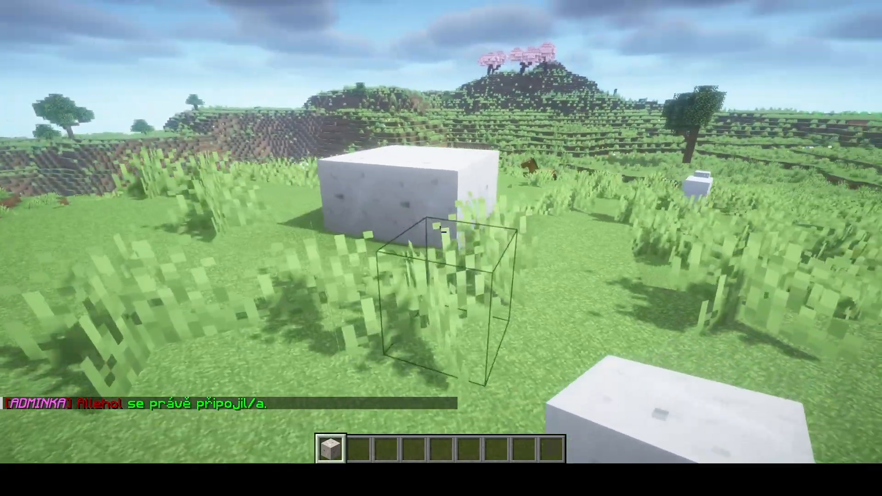